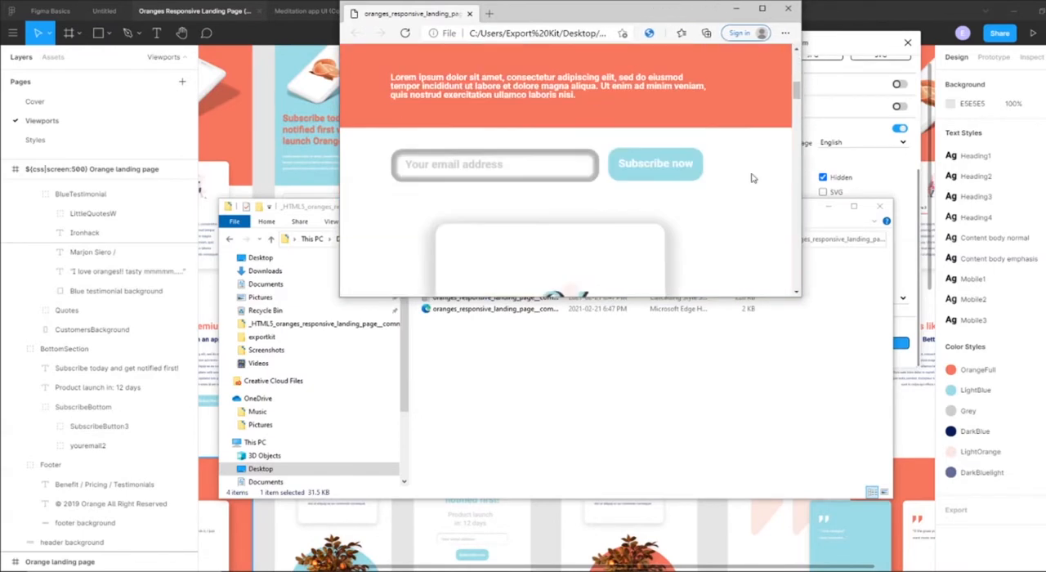
- Duplicate the ${css|screen:600} frame and rename the copy '${css|screen:500} Orange landing page'
scroll("up", 3)
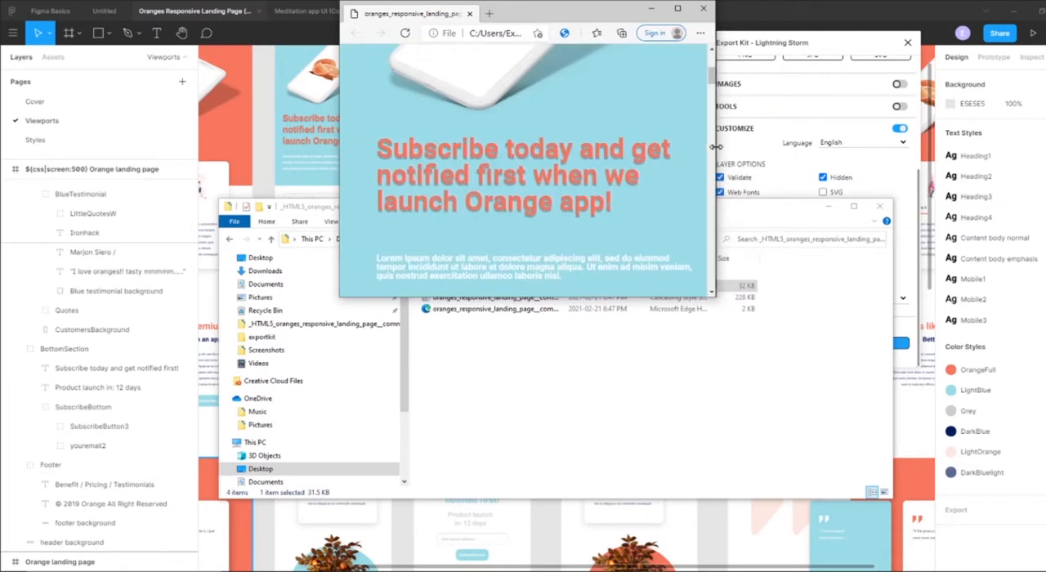
scroll("down", 3)
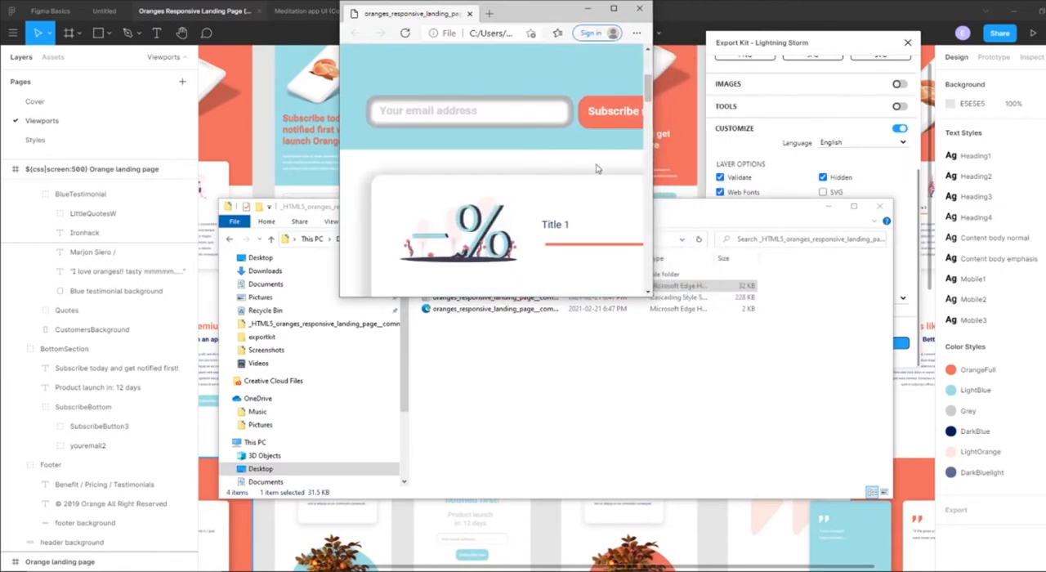
scroll("up", 3)
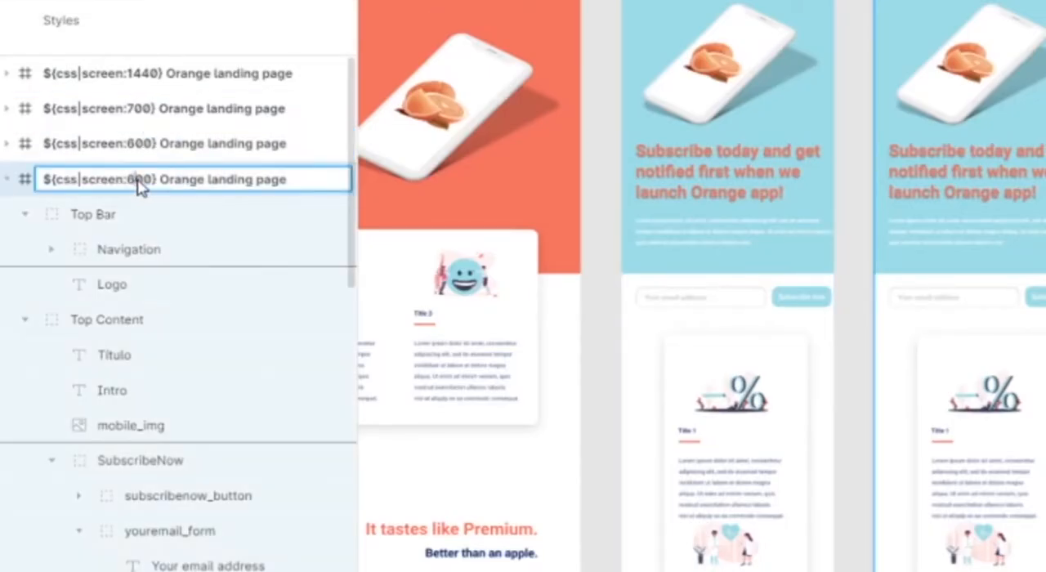
type("550")
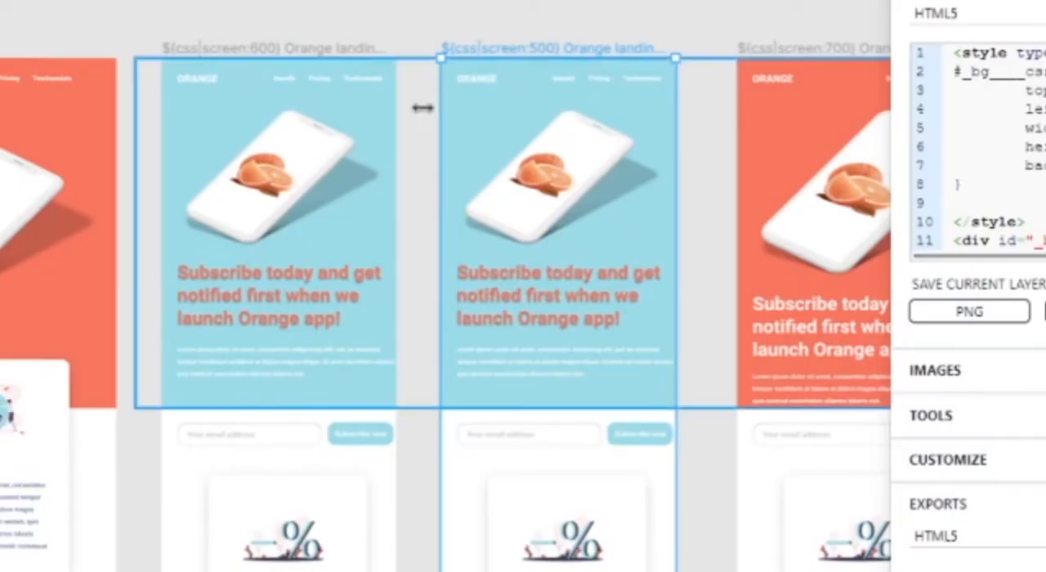
left_click(559, 229)
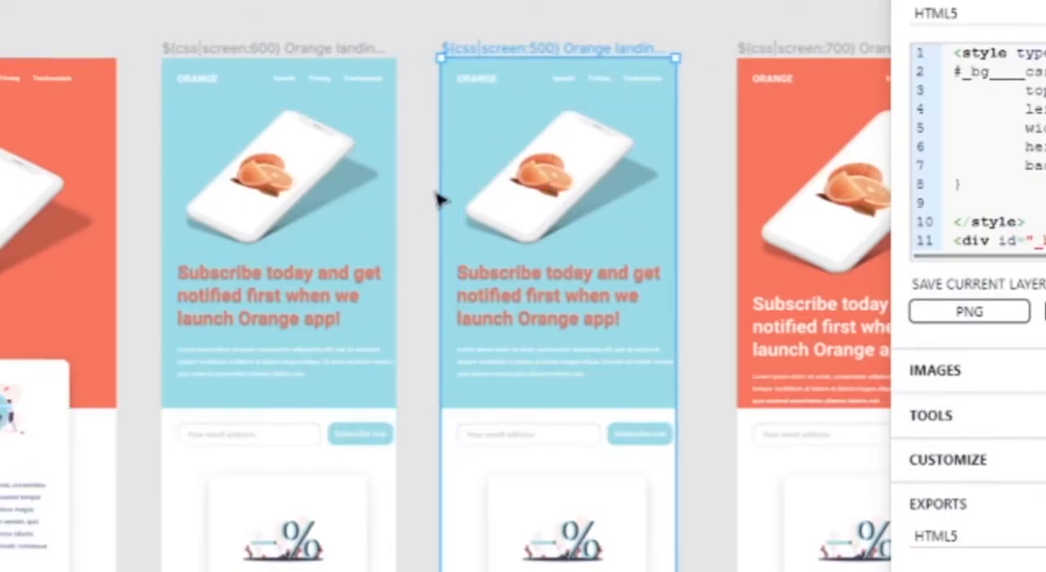
left_click(564, 254)
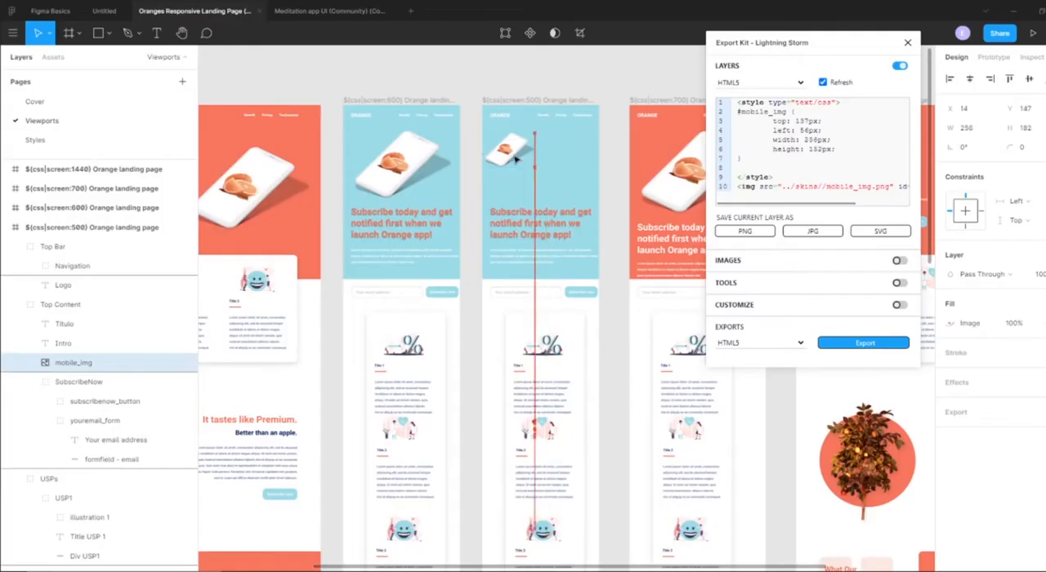
- Scale down illustration 1 and hide the USP1 Lorem ipsum description in the 500px frame
left_click(540, 150)
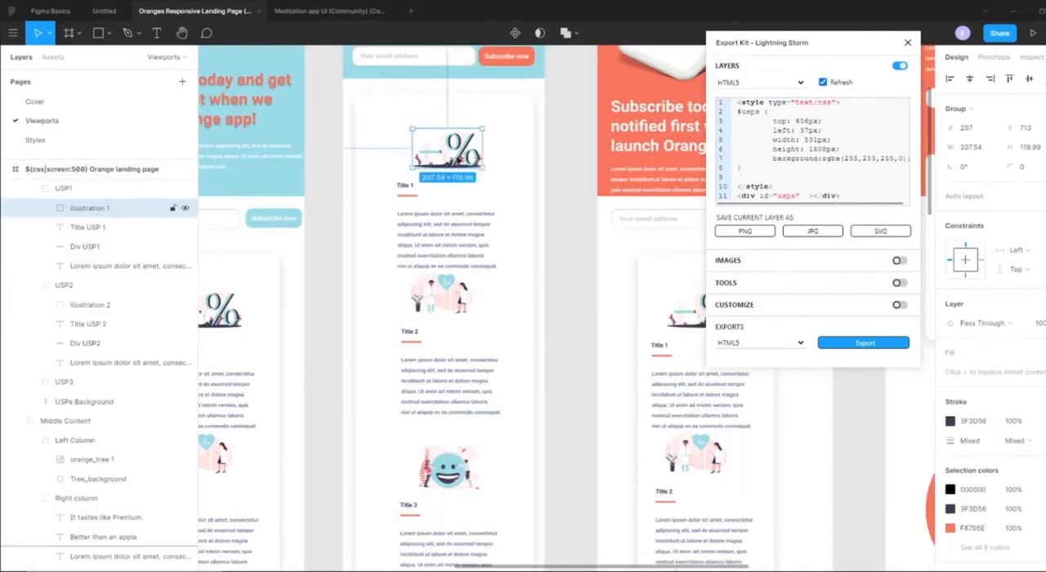
left_click(131, 265)
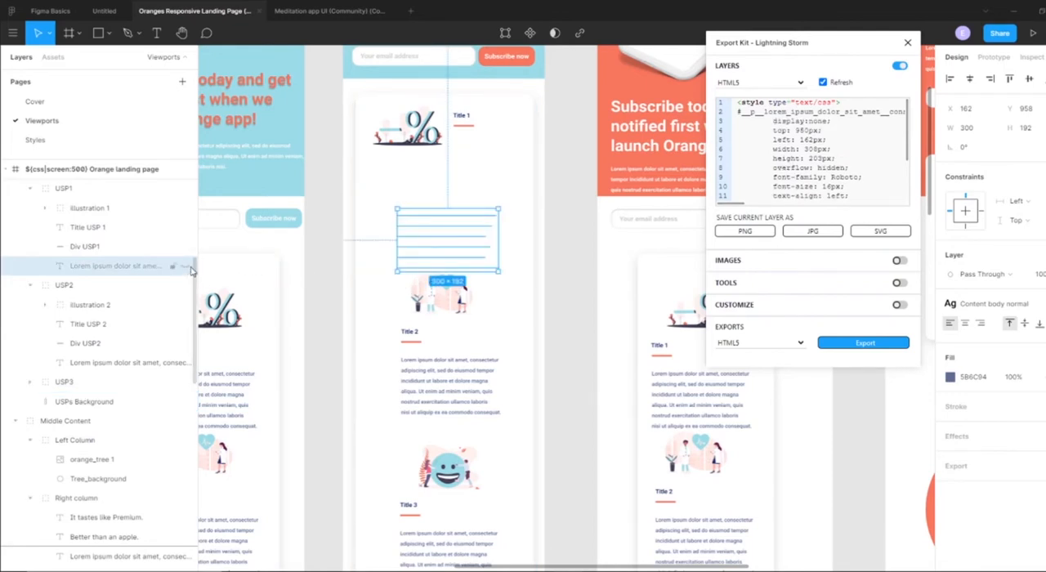
mouse_move(189, 272)
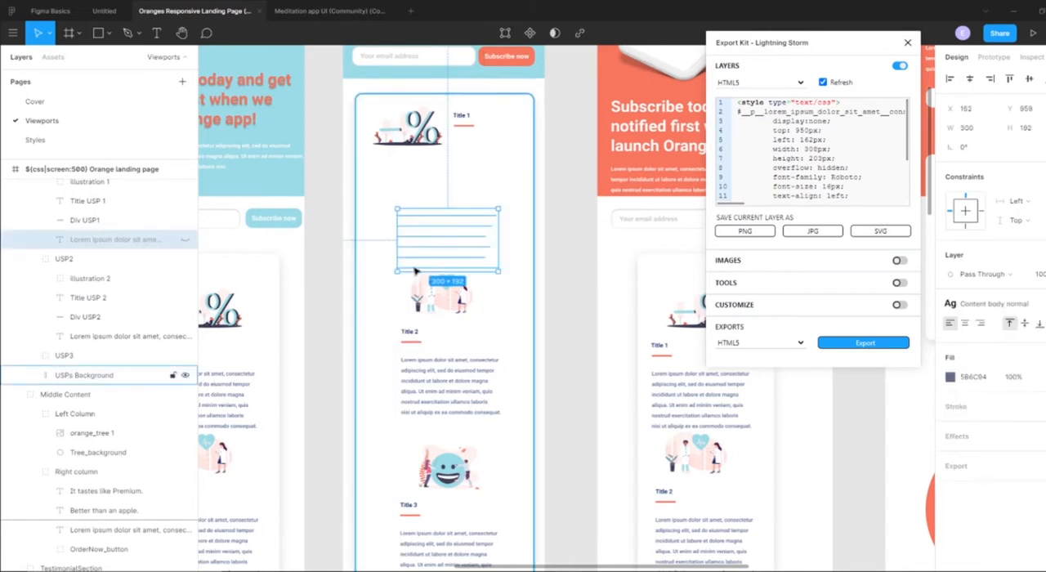
mouse_move(384, 281)
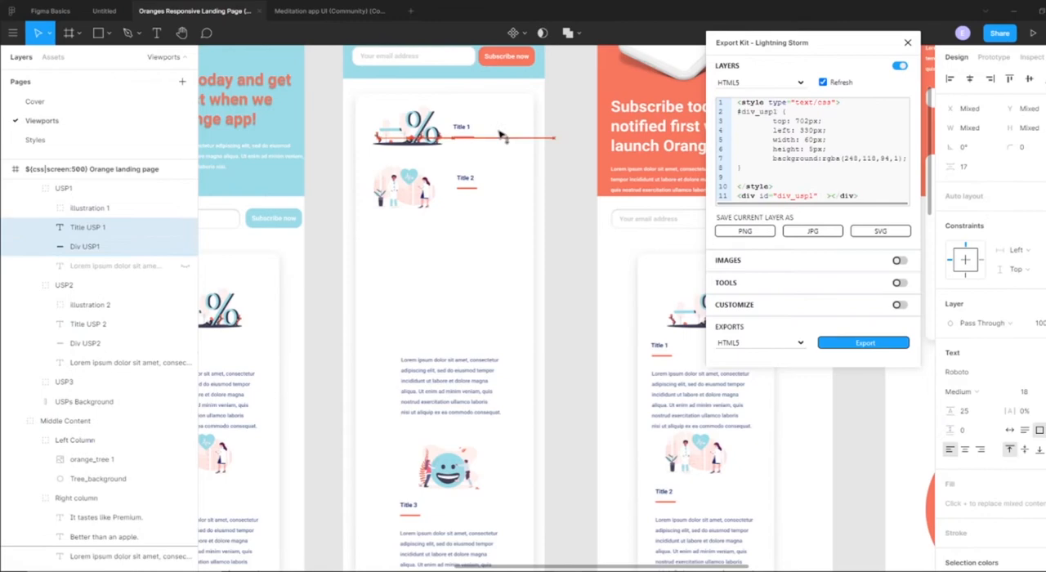
- Move the second and third feature titles beside their illustrations and hide the Premium description
left_click(88, 422)
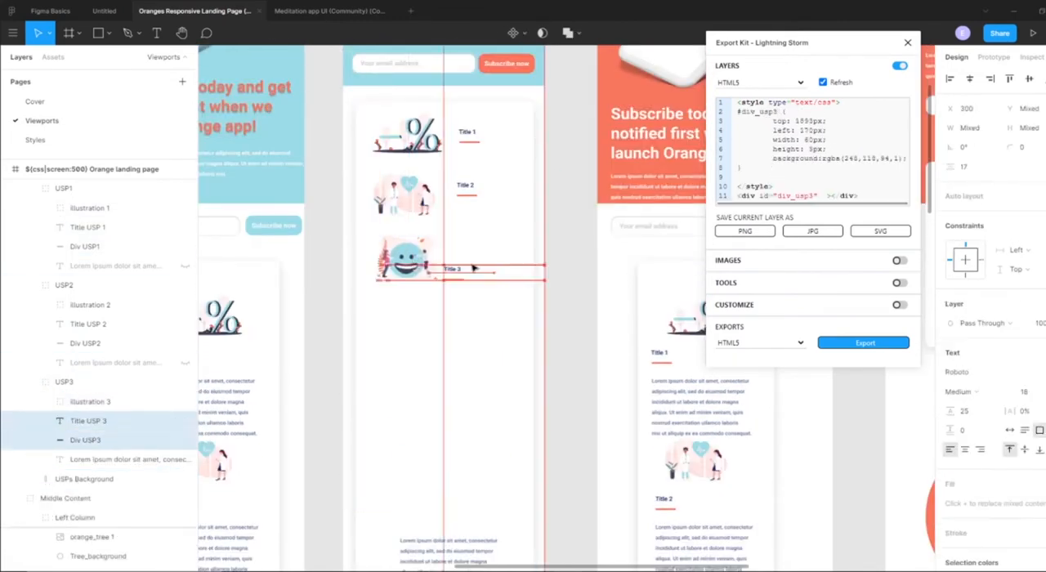
left_click(114, 458)
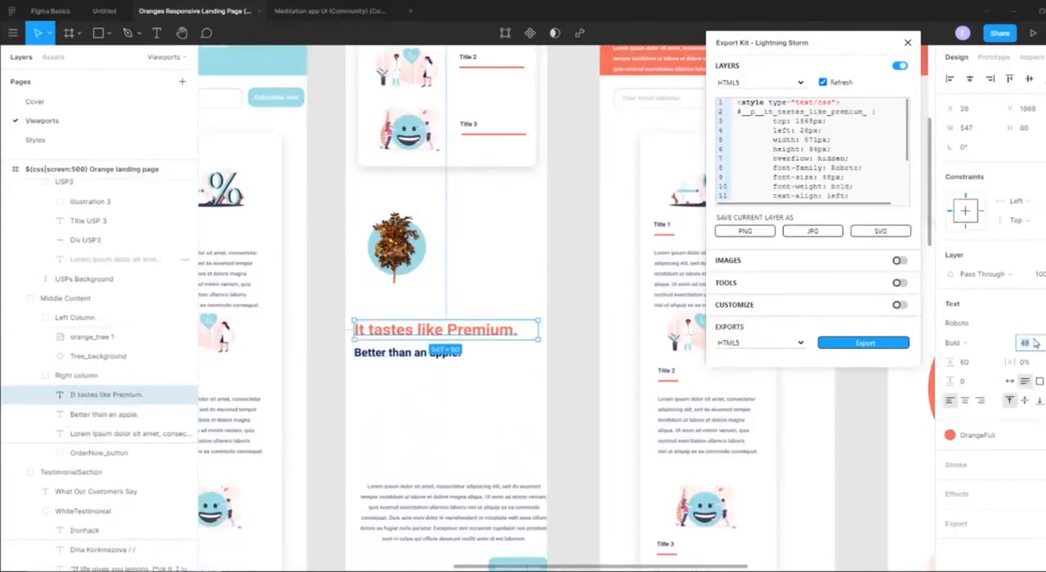
left_click(131, 433)
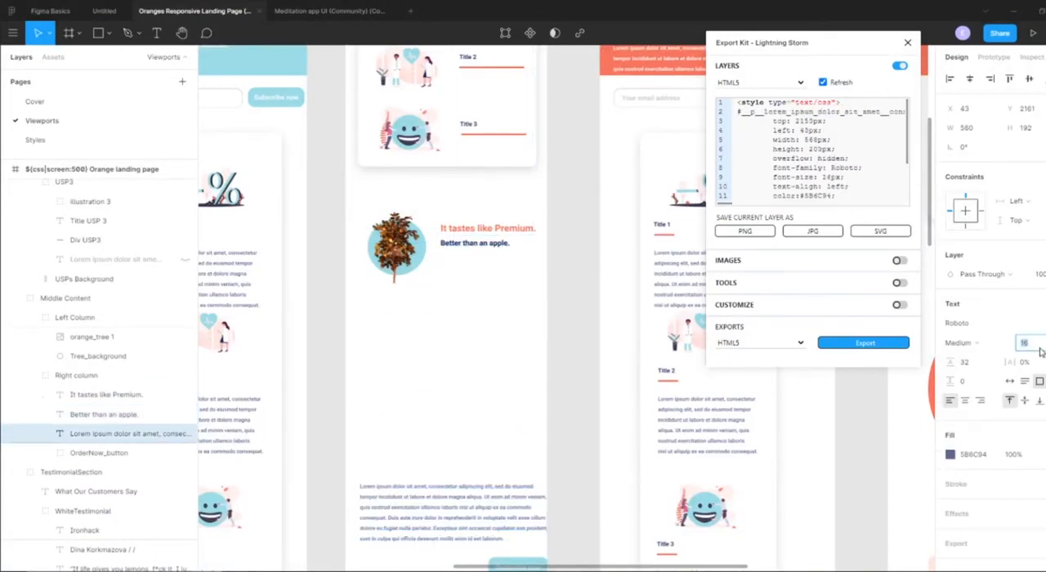
left_click(72, 471)
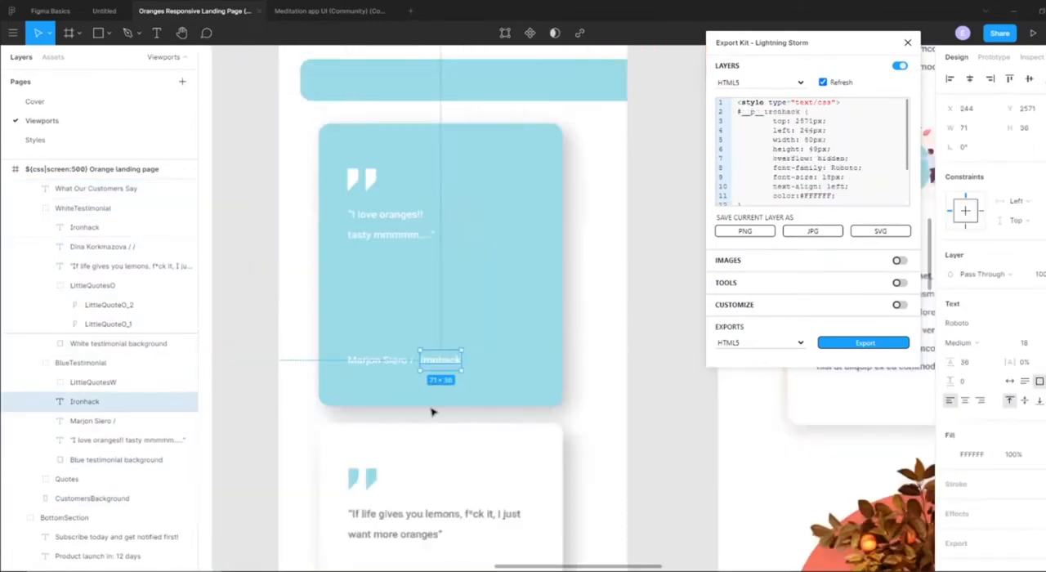
- Shrink the first testimonial card and reposition the second testimonial's author name
left_click(116, 459)
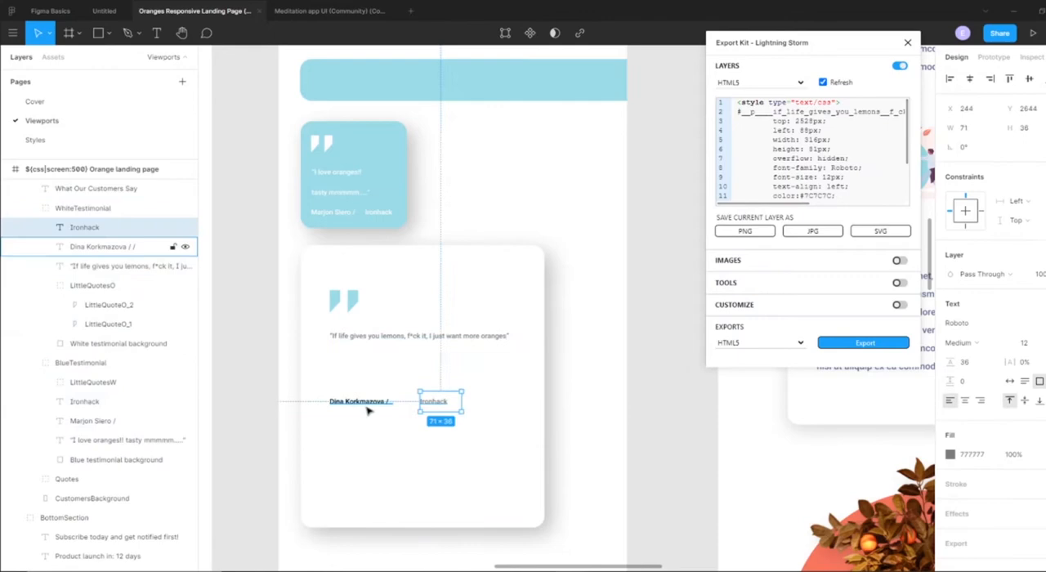
left_click(118, 343)
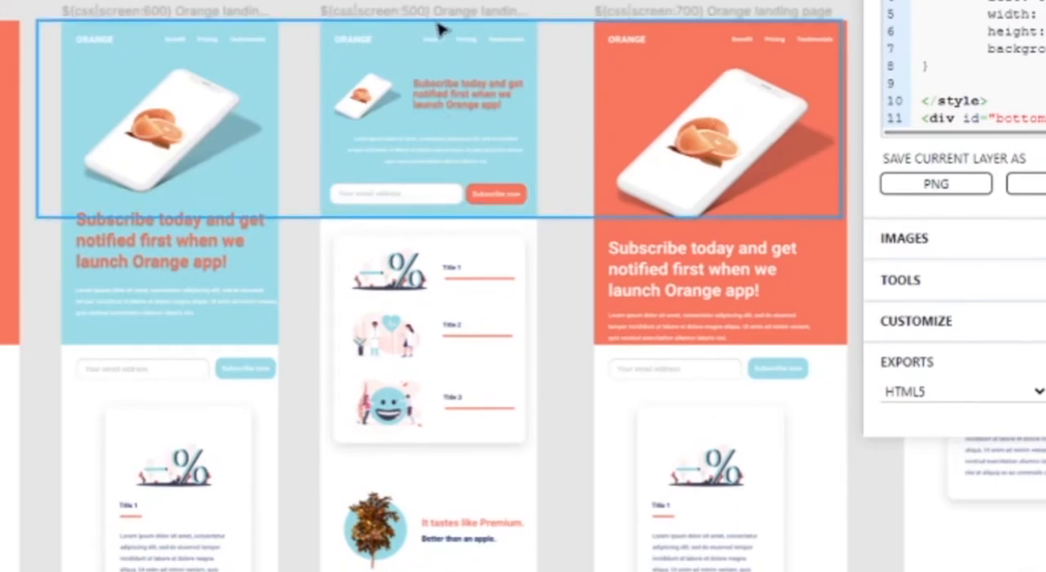
- Enable the Hidden layer option in Export Kit's Customize section
scroll("down", 3)
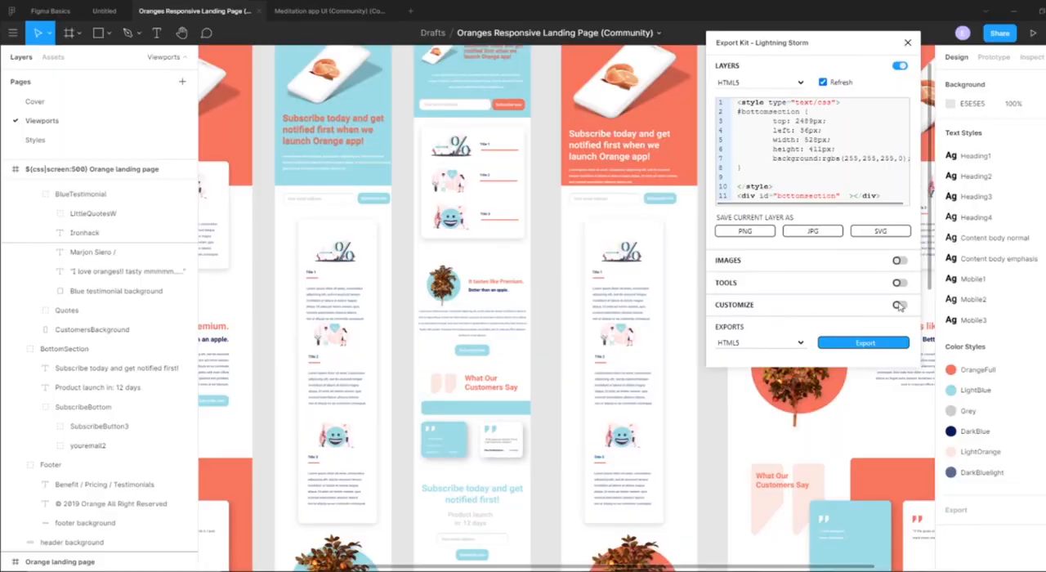
left_click(899, 305)
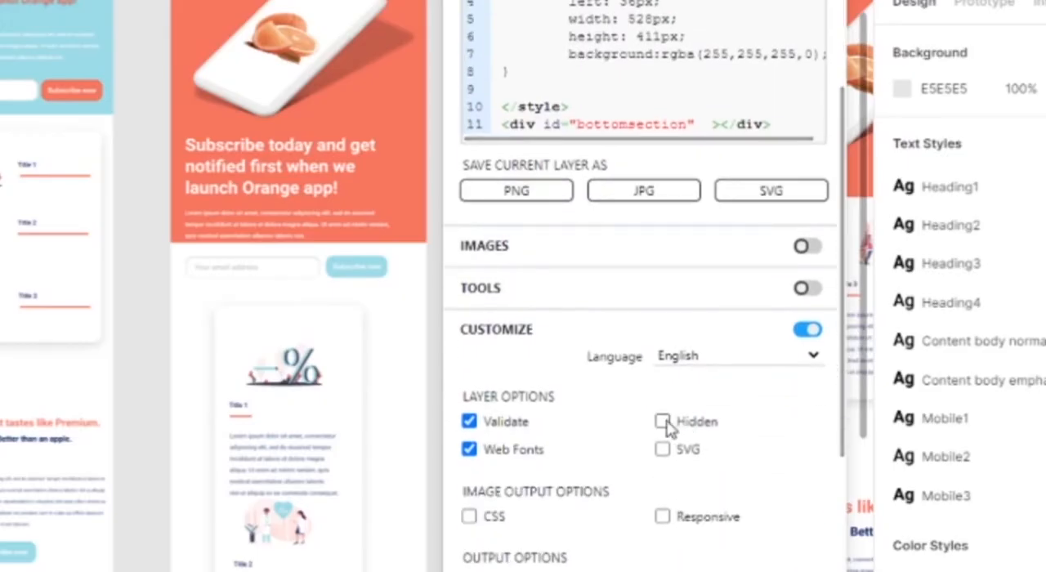
left_click(664, 422)
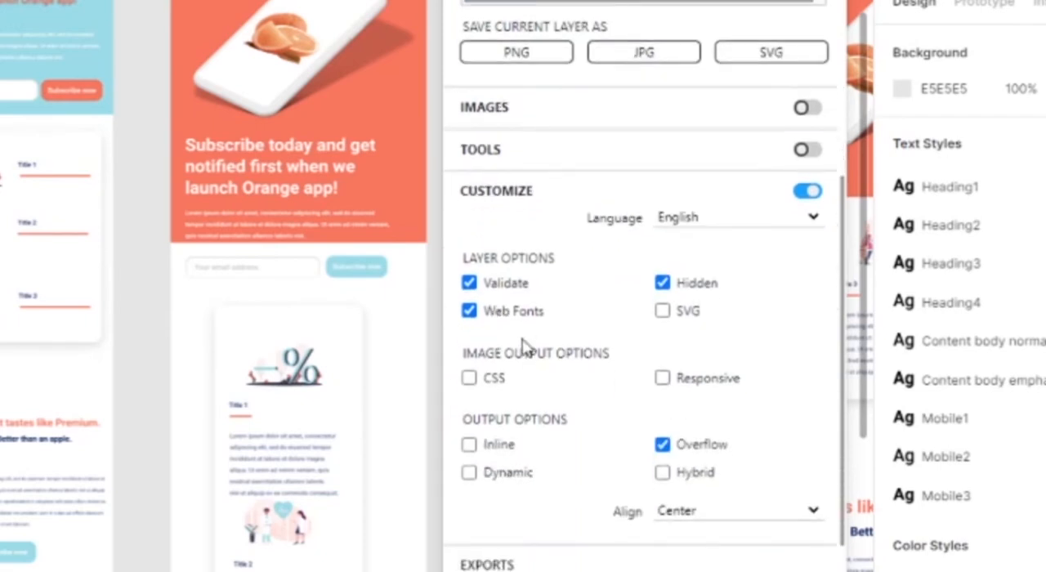
- Export the Orange landing page design as HTML5
scroll("down", 3)
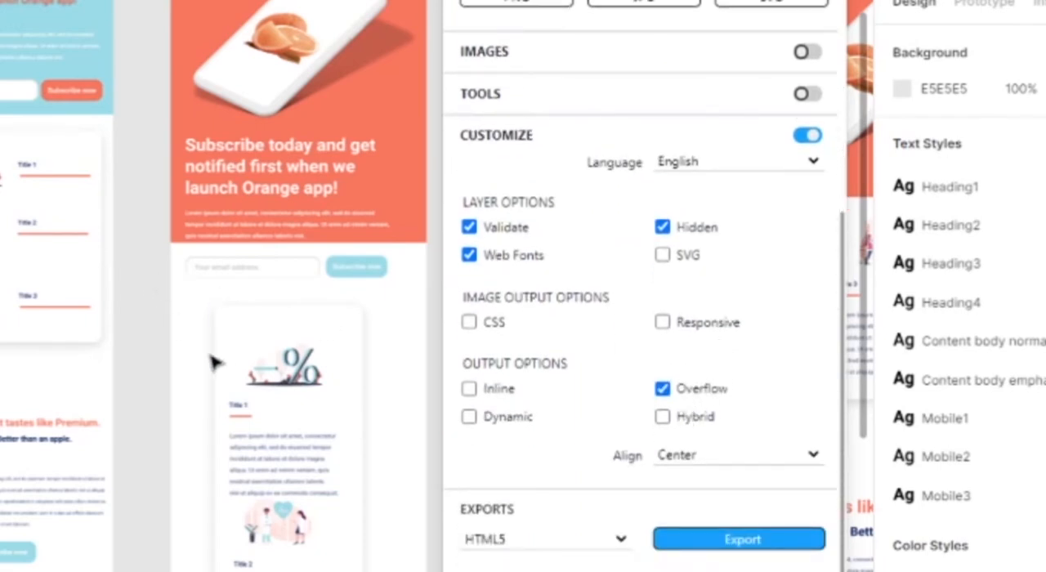
left_click(739, 539)
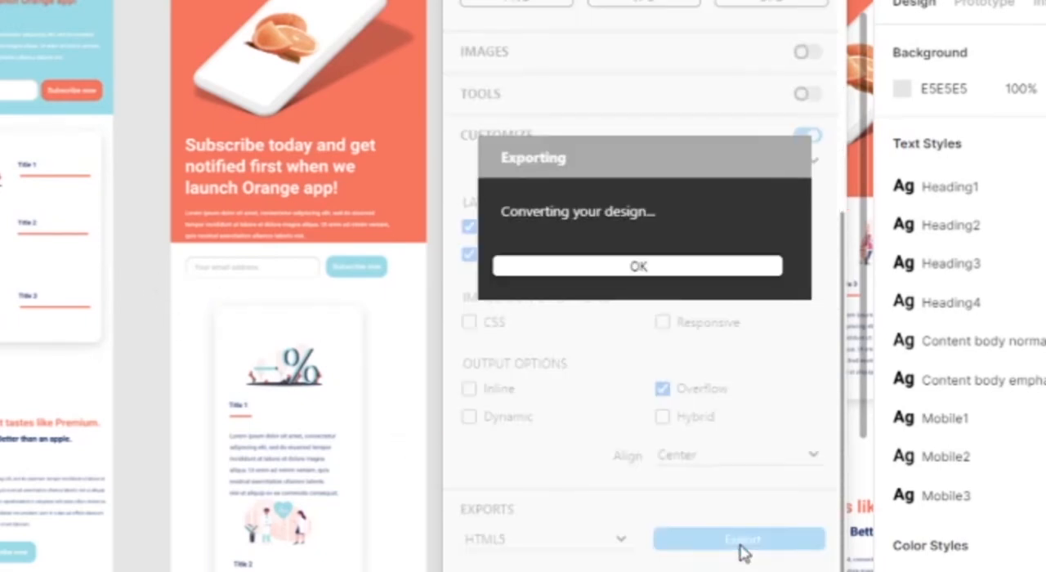
left_click(637, 267)
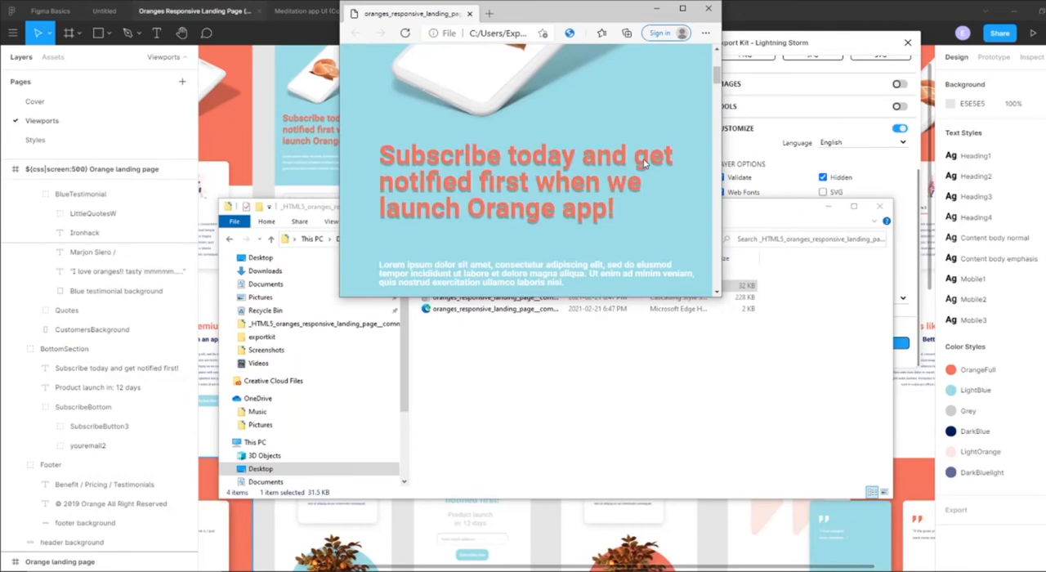
- Scroll the exported page in Edge through features, Premium section, testimonials and subscribe heading
scroll("up", 3)
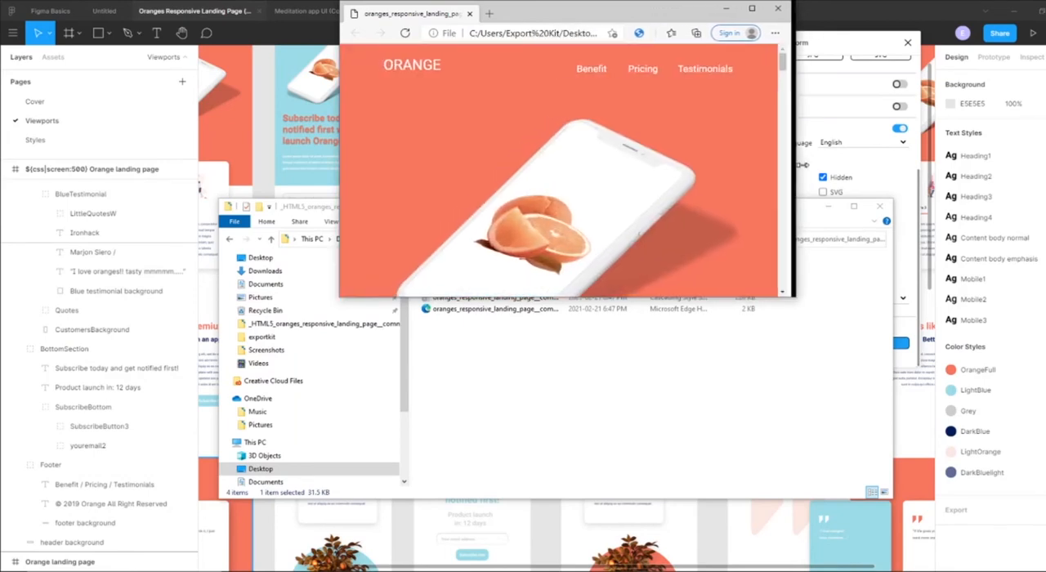
scroll("down", 3)
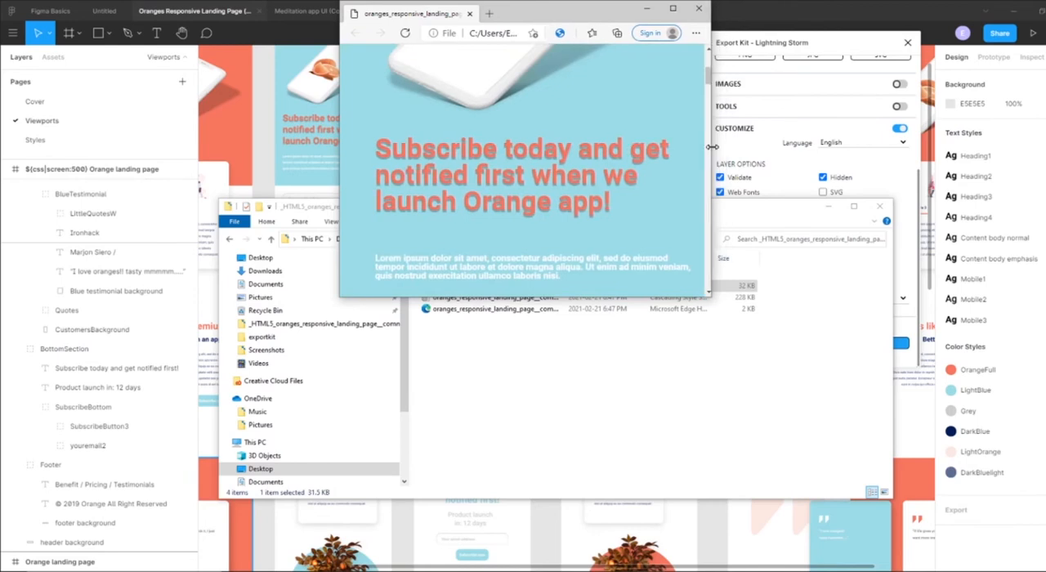
scroll("down", 3)
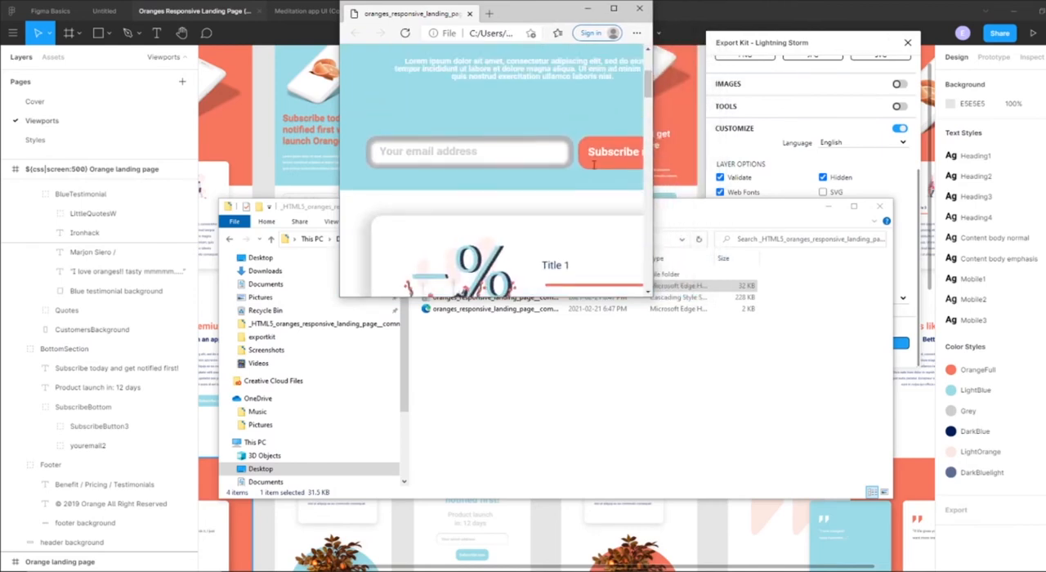
scroll("up", 3)
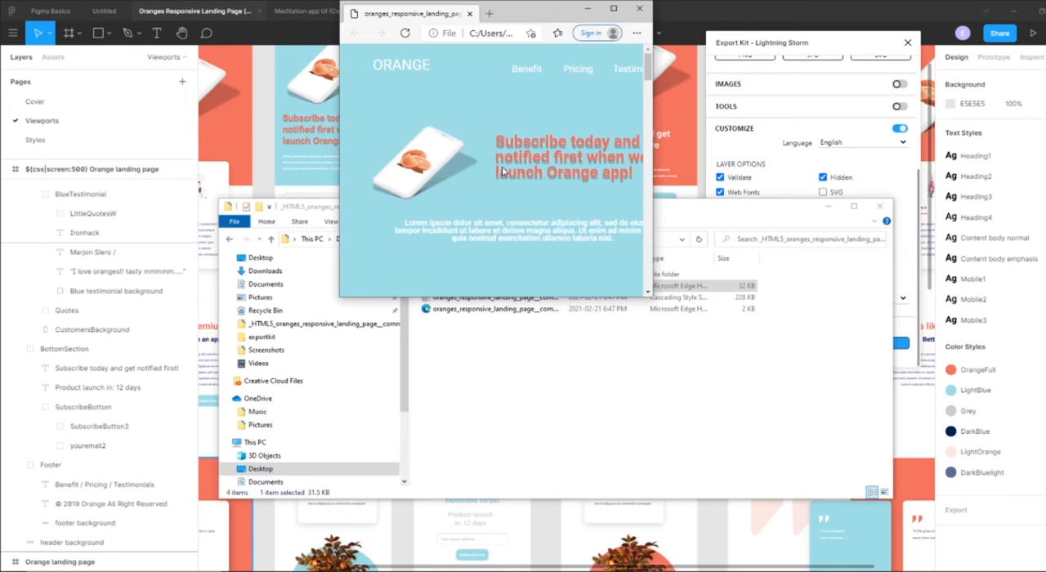
scroll("down", 3)
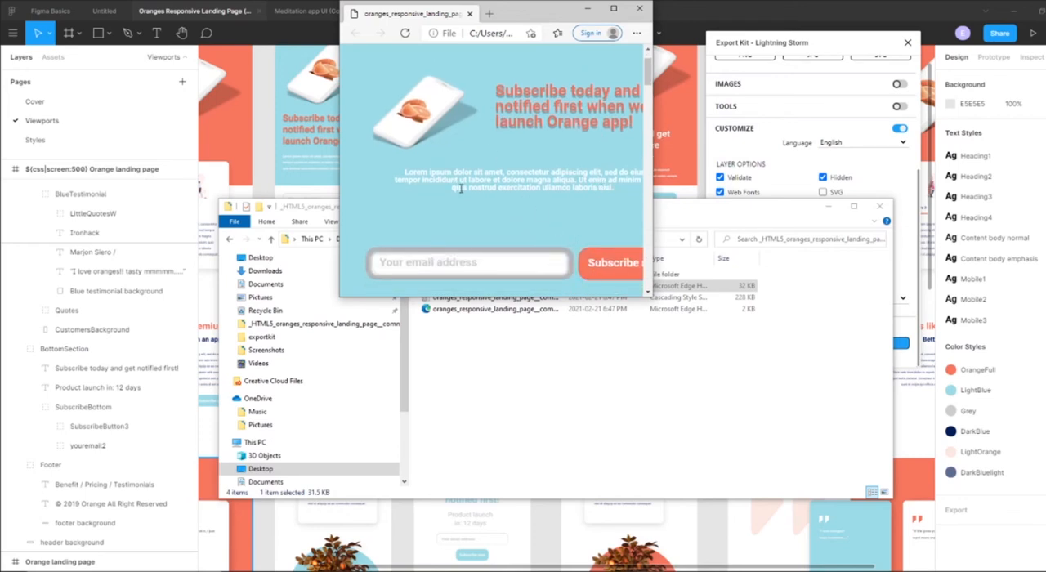
scroll("up", 3)
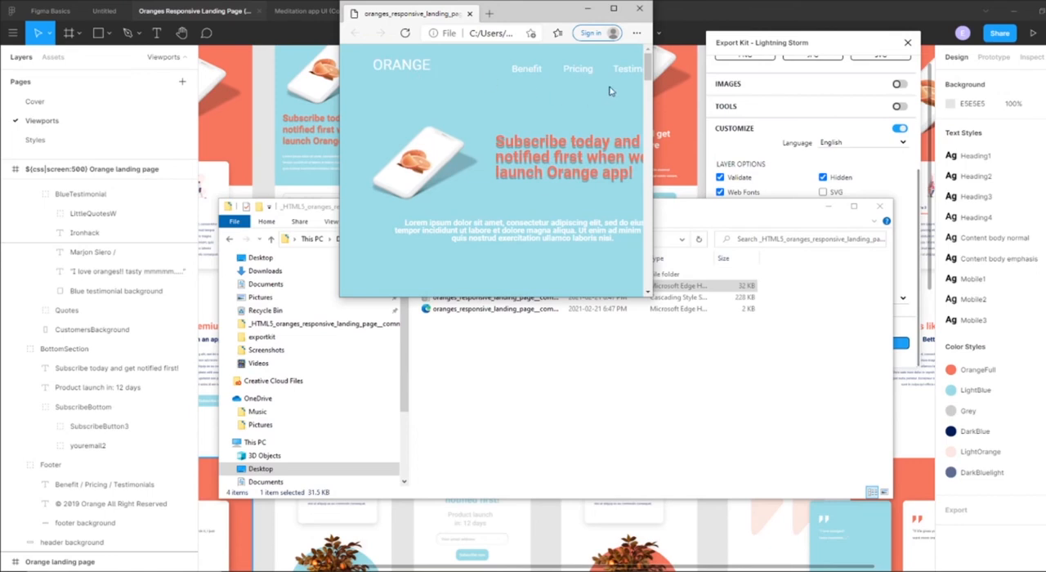
scroll("down", 3)
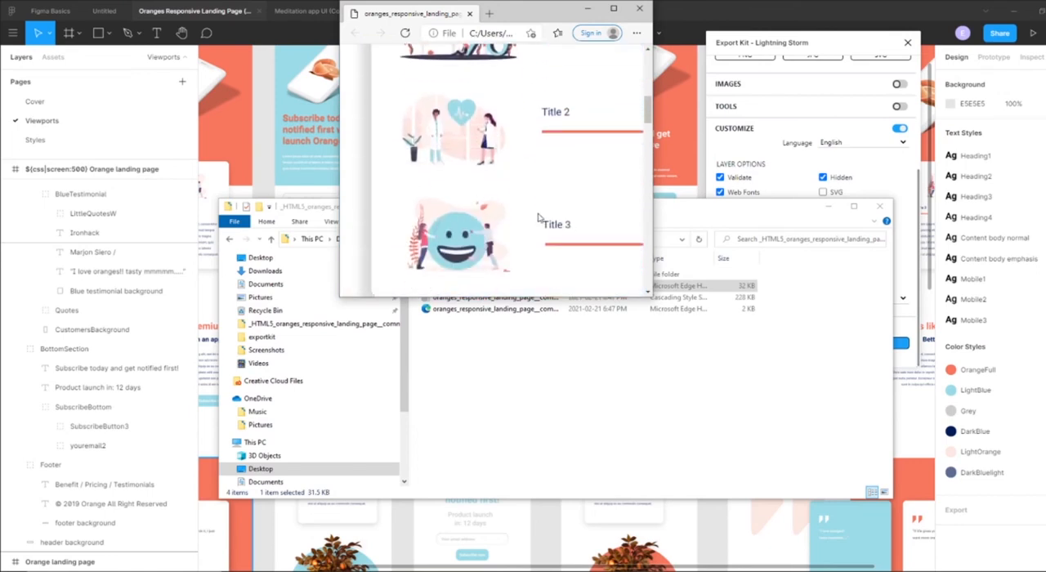
scroll("up", 3)
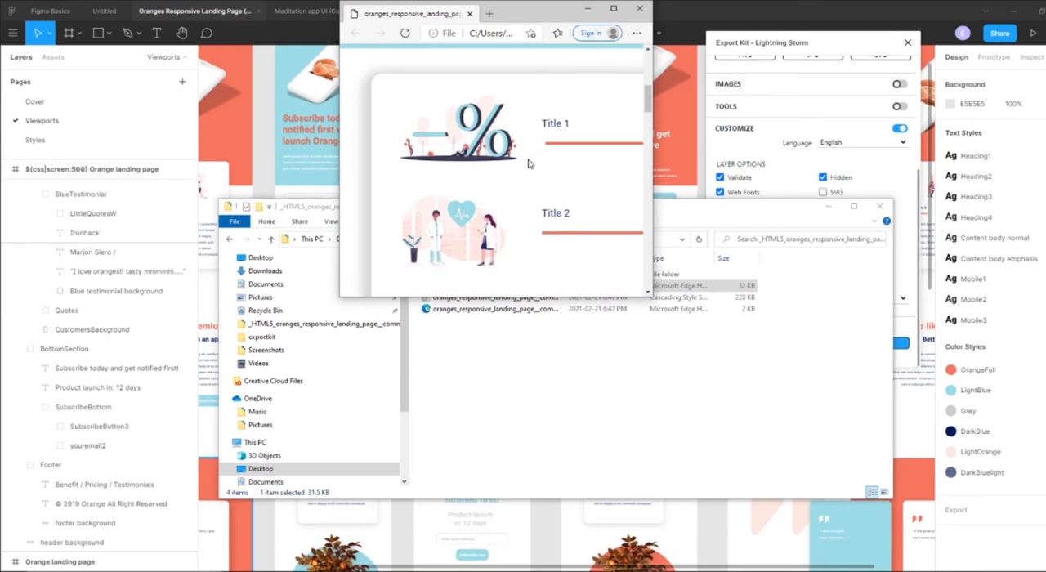
scroll("down", 3)
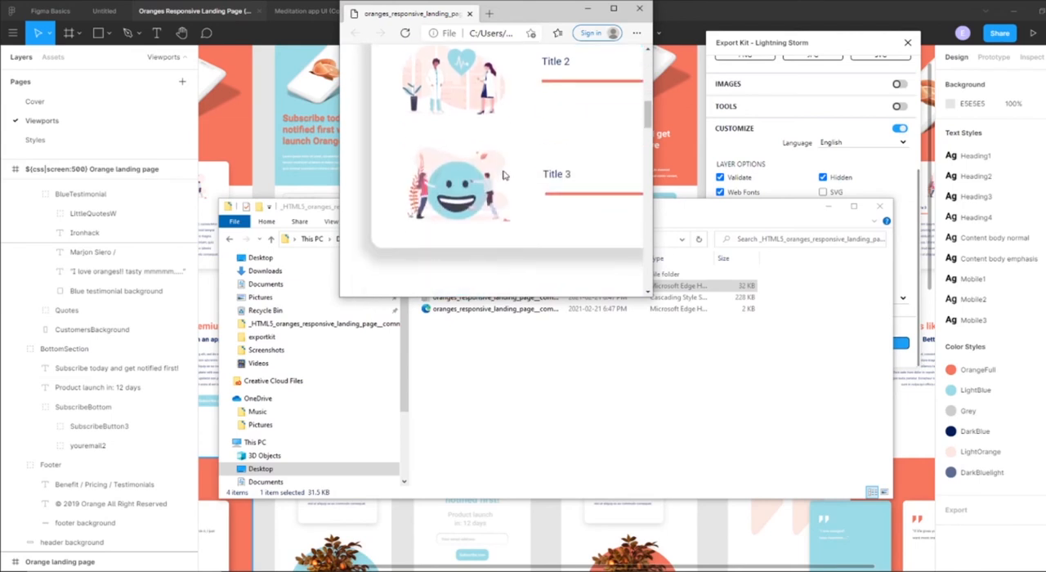
scroll("down", 3)
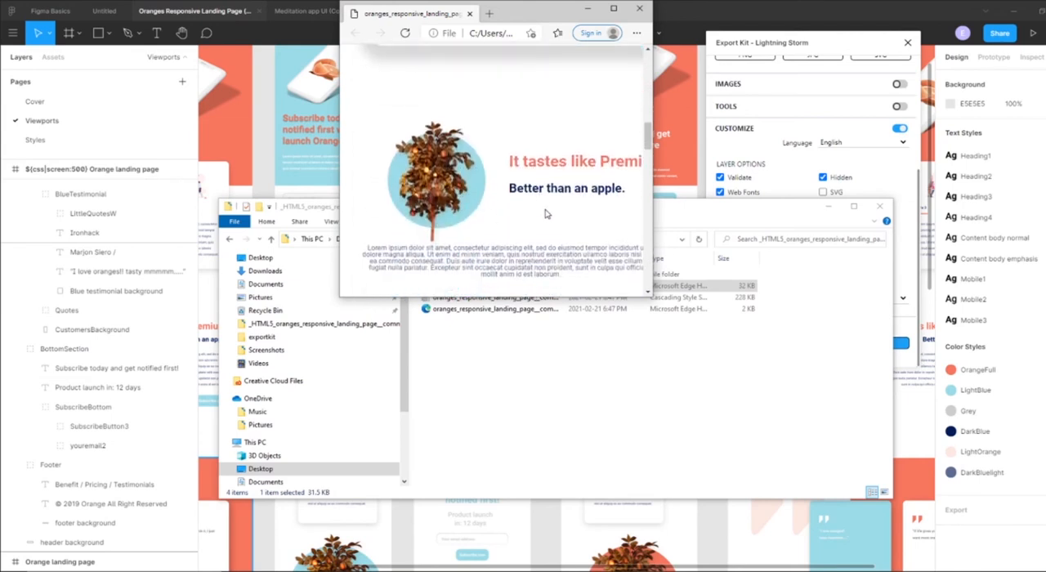
scroll("down", 3)
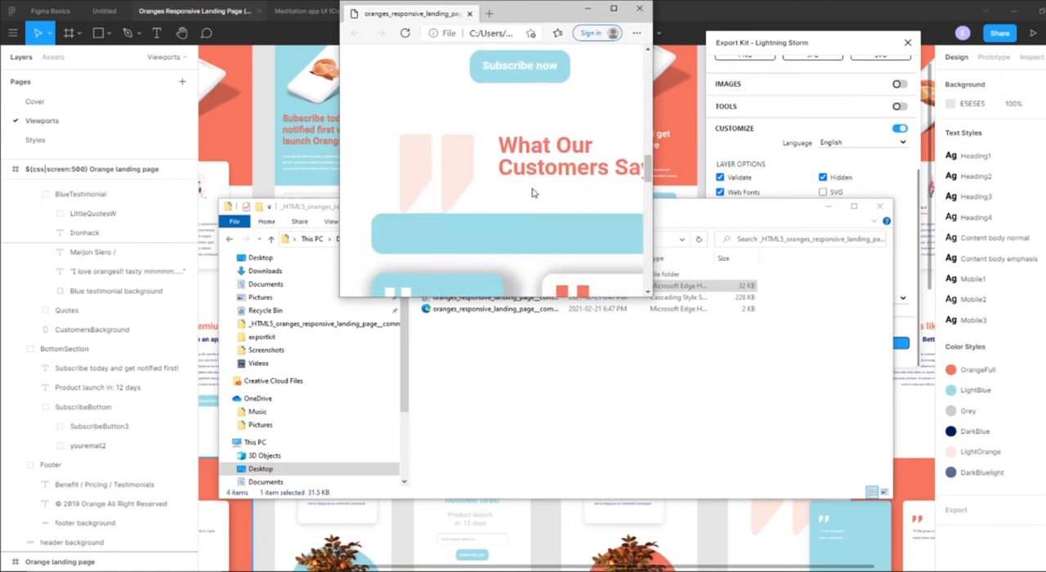
scroll("down", 3)
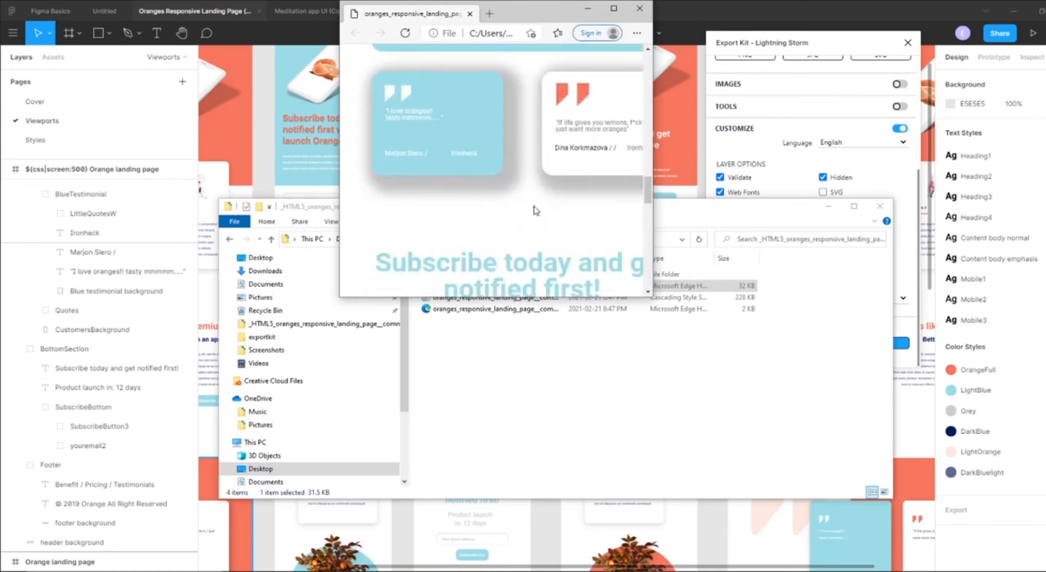